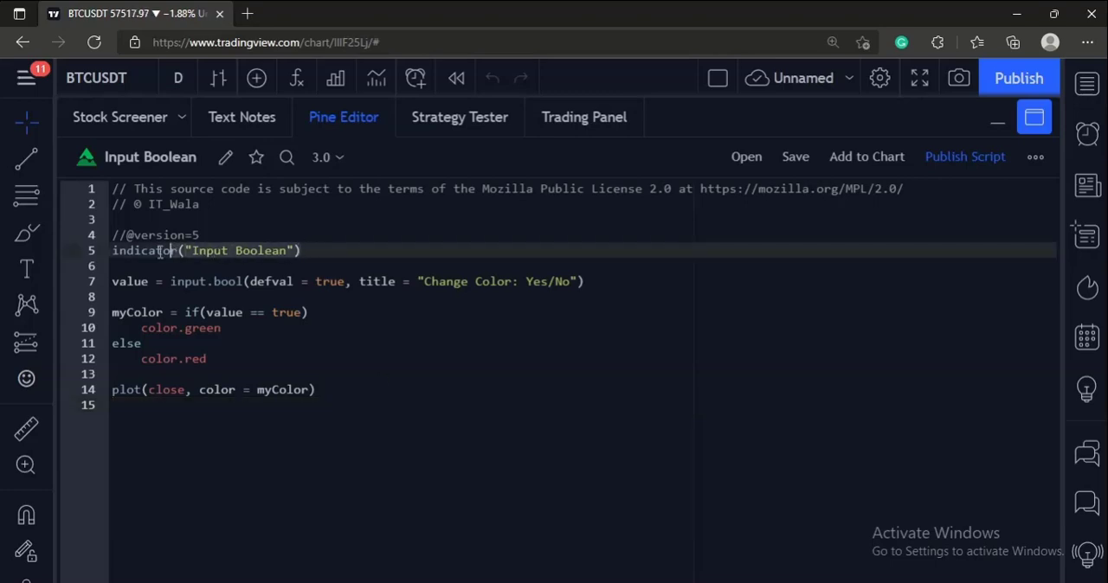
Hide the Pine Editor so the BTCUSDT chart shows the Input Boolean pane with its green close line.
double_click(145, 251)
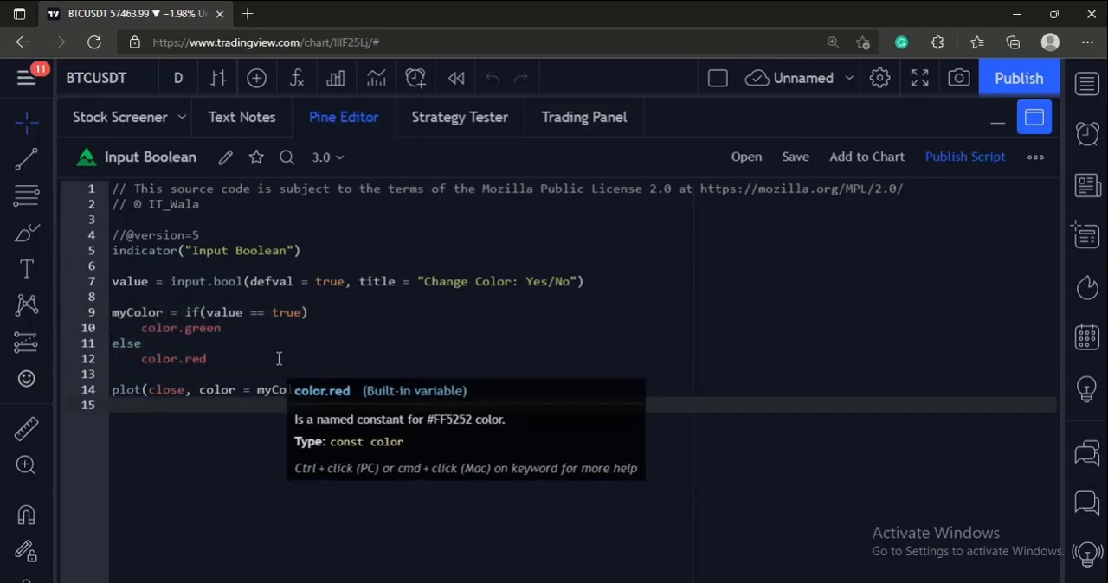
click(337, 390)
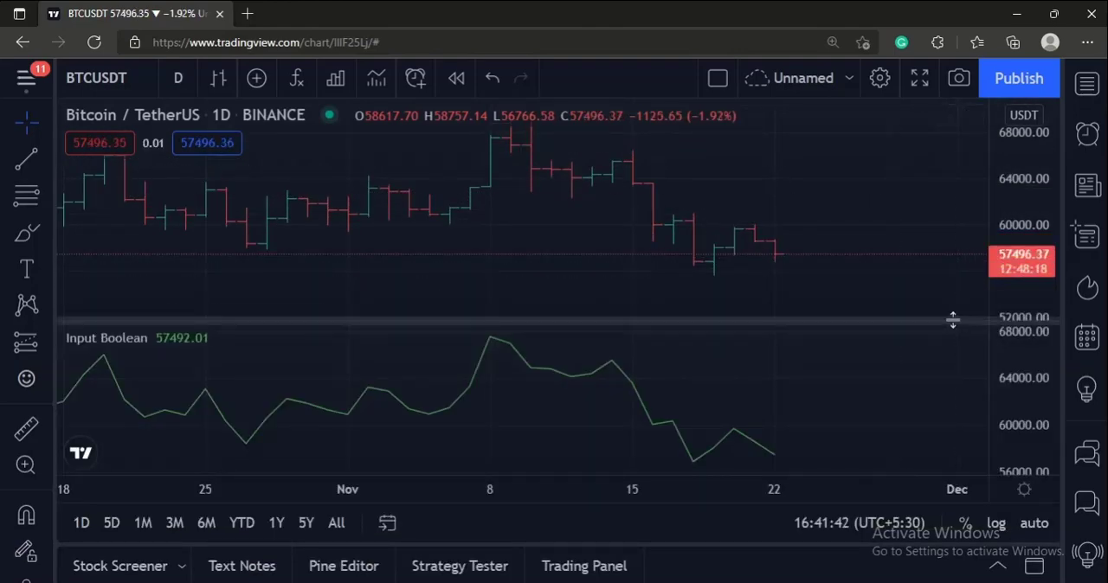
Toggle the indicator's 'Change Color: Yes/No' input on then off, turning the close line green then red.
click(194, 212)
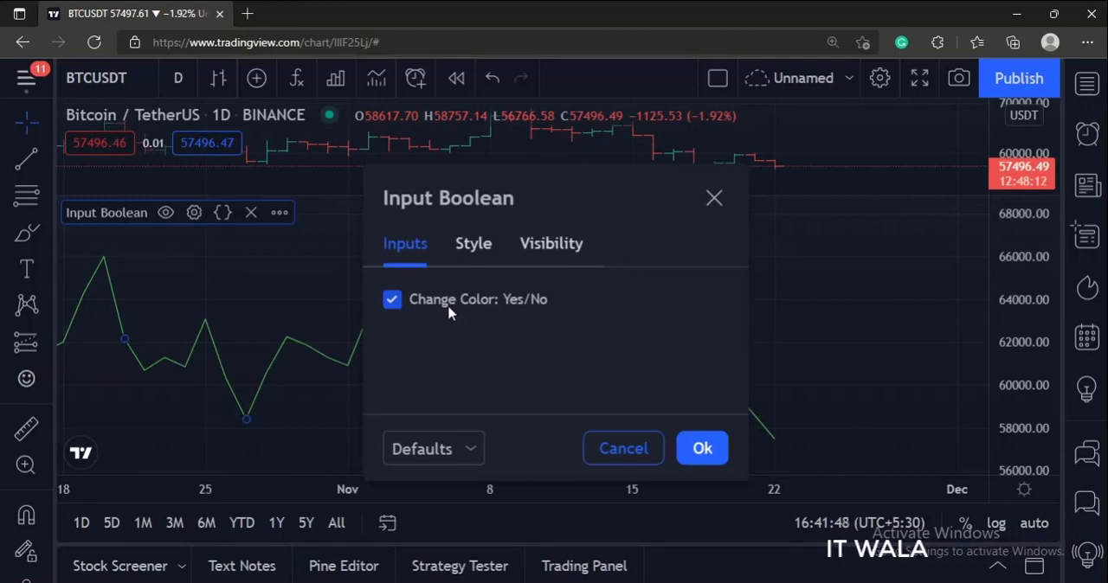
mouse_move(301, 362)
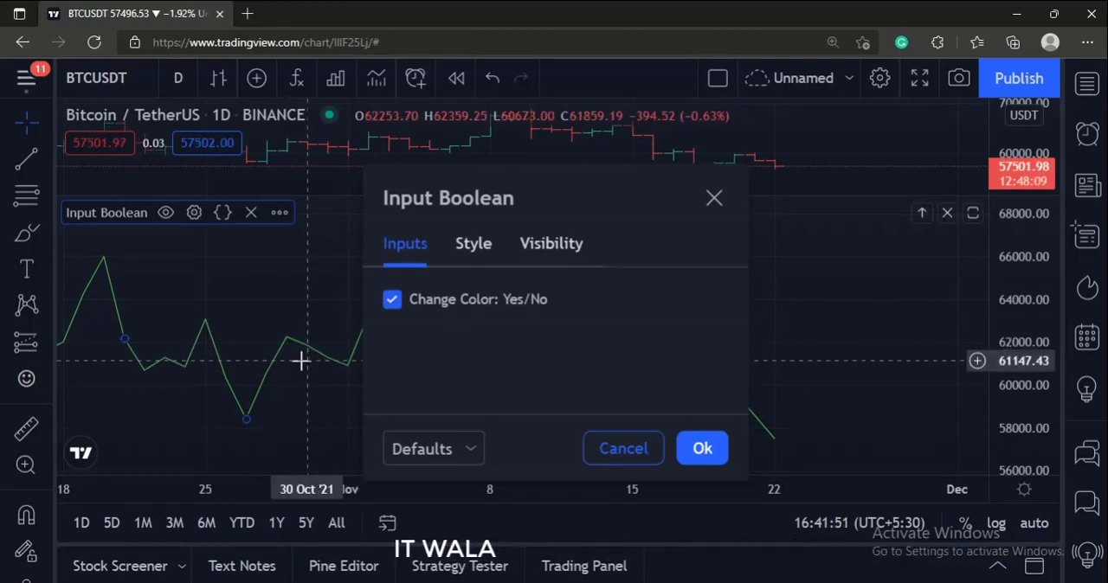
mouse_move(350, 353)
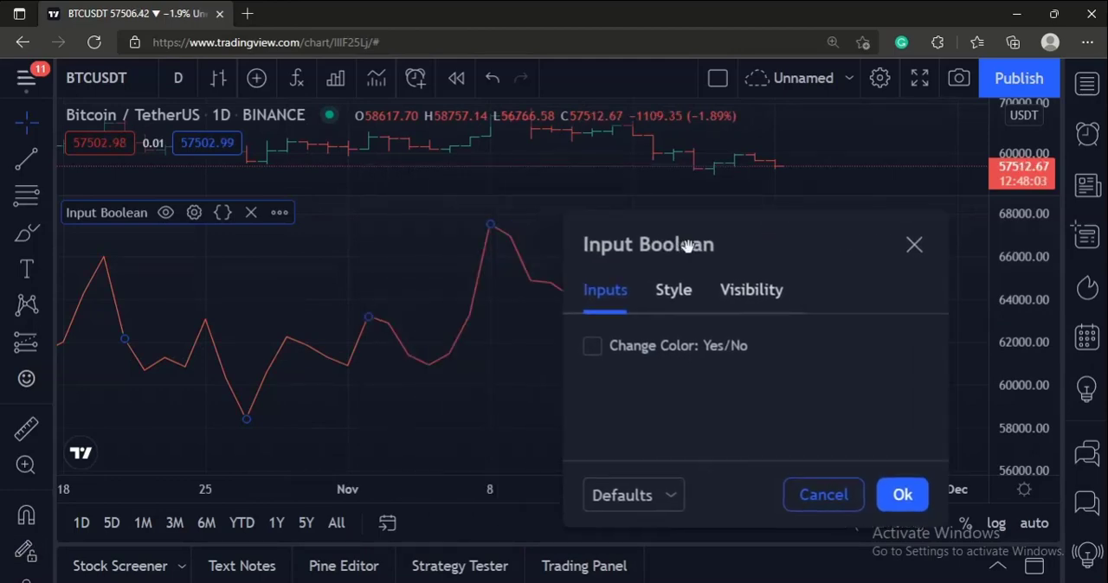
click(592, 345)
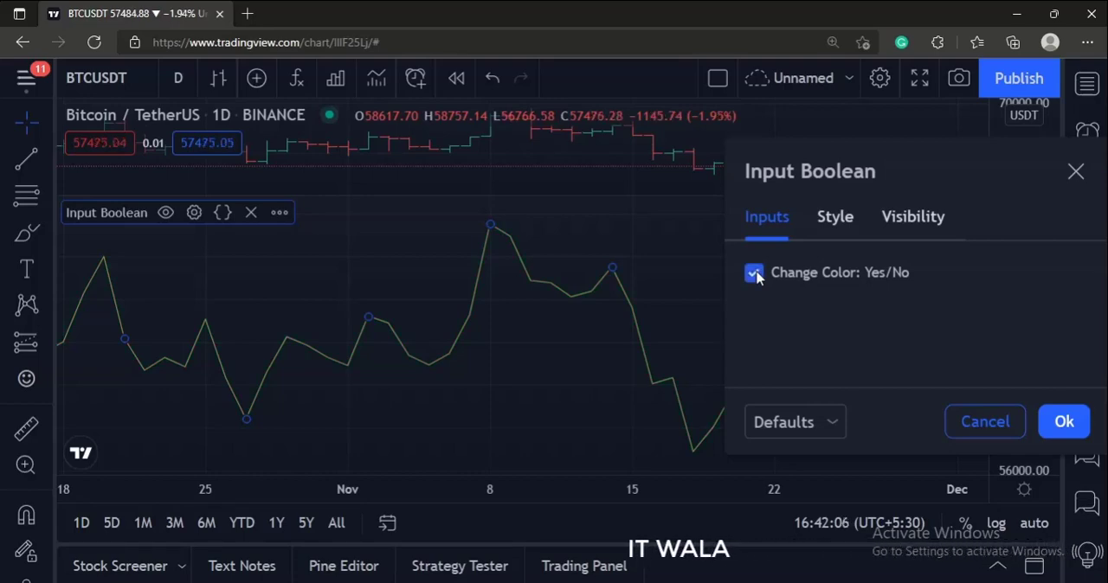
click(755, 273)
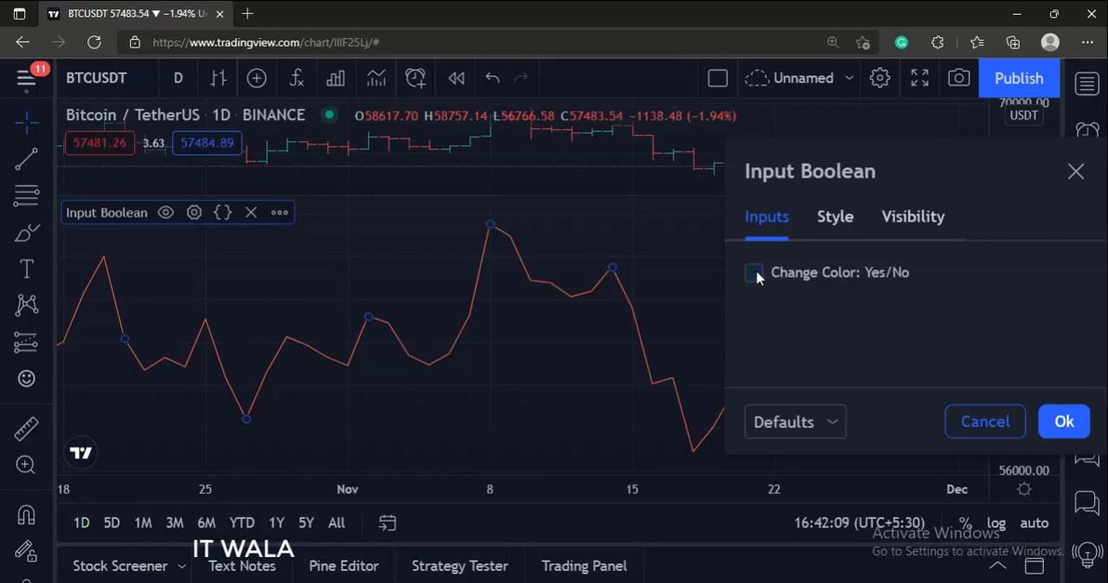